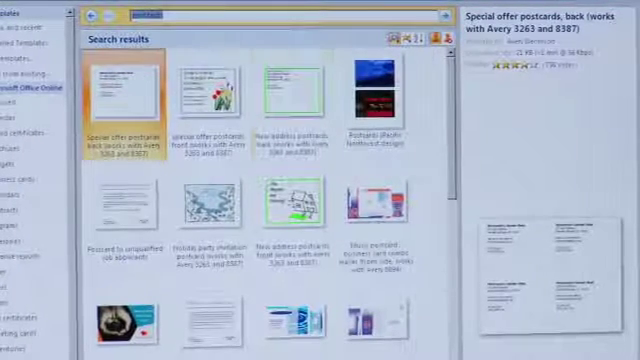
click(205, 95)
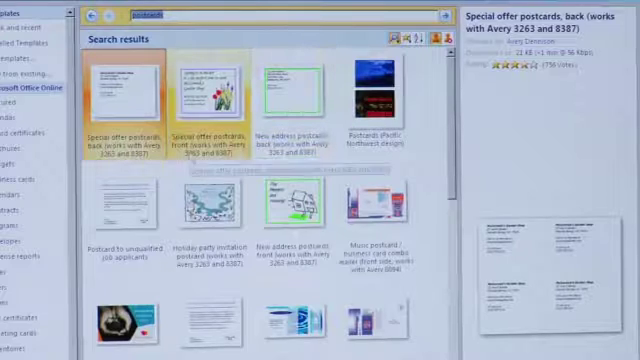